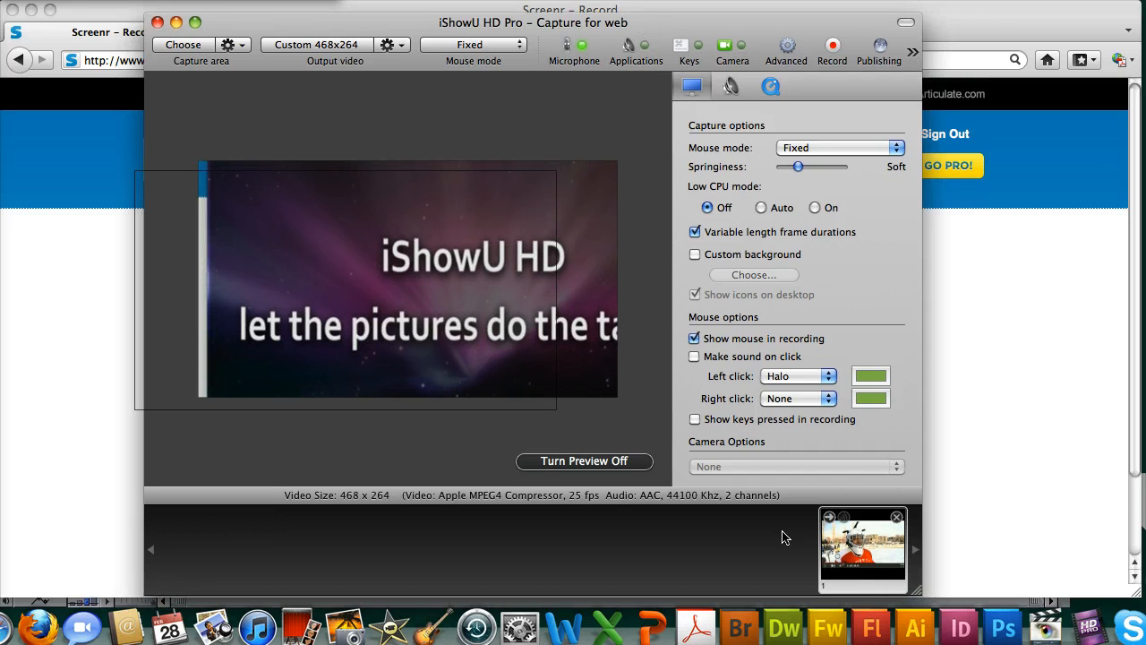
pyautogui.moveTo(871, 541)
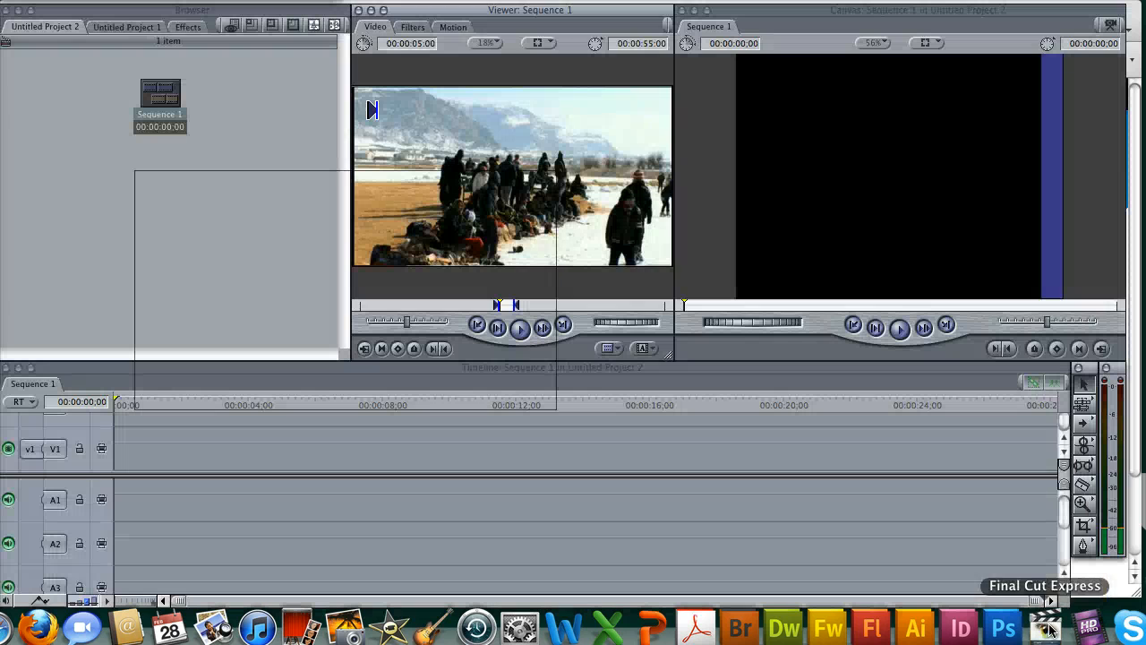
pyautogui.moveTo(1089, 624)
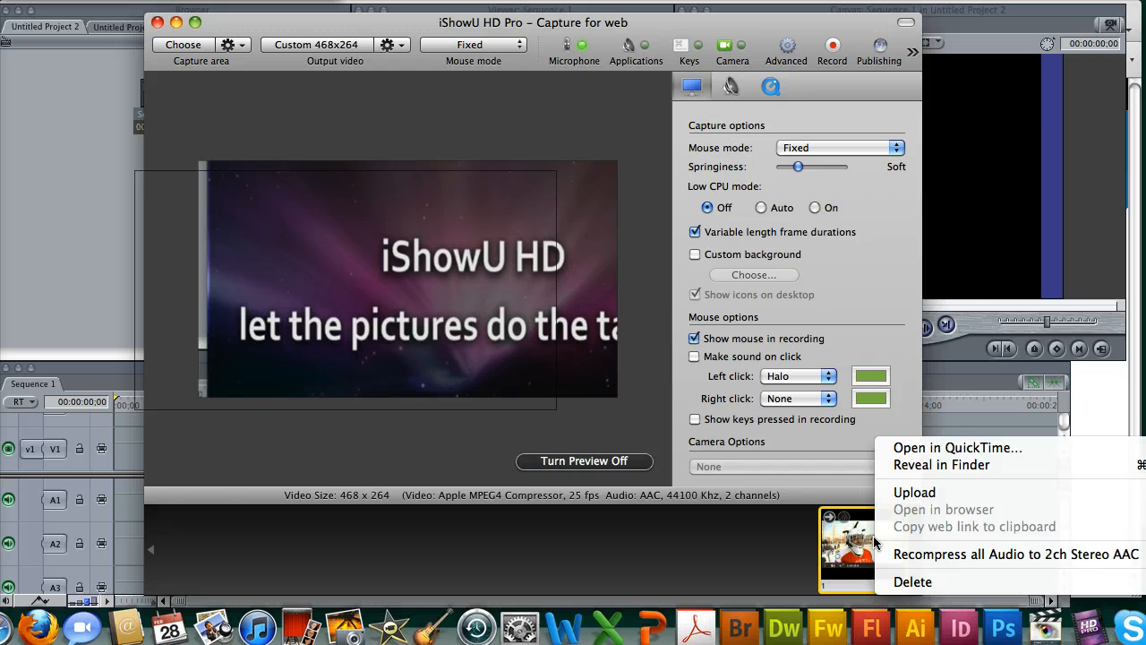
# Step: Reveal the recorded hockey clip's file from the iShowU HD Pro thumbnail to import it
pyautogui.click(942, 466)
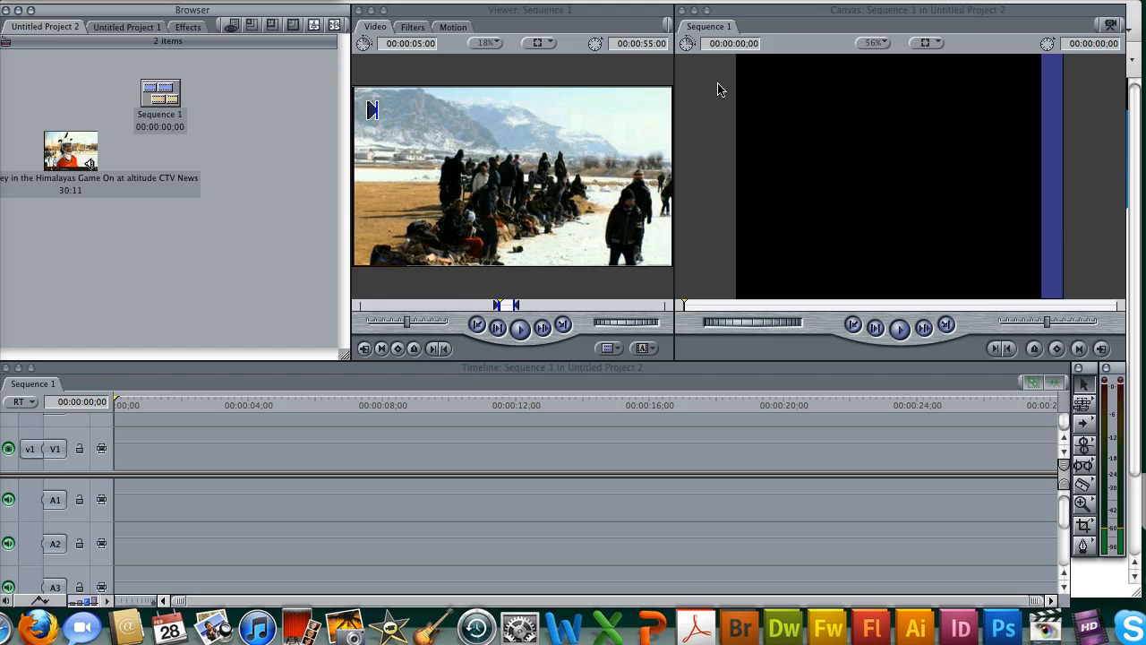
pyautogui.moveTo(222, 122)
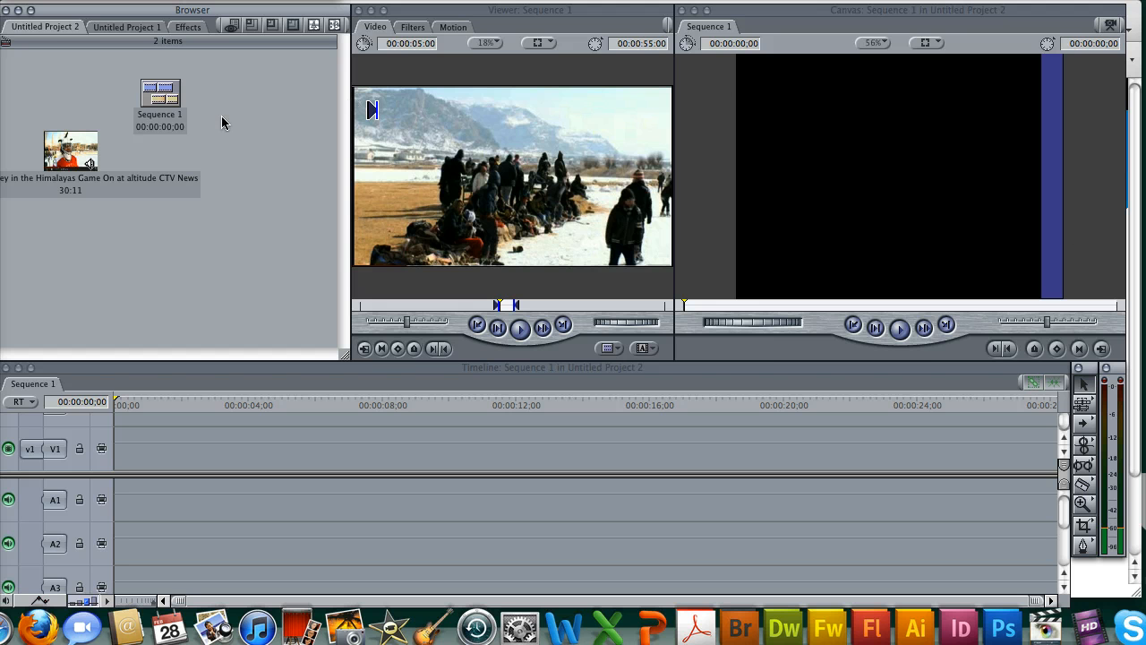
# Step: Load the Apple Intermediate Codec 1920x1080i60 preset into Sequence 1's settings and apply it
pyautogui.click(159, 93)
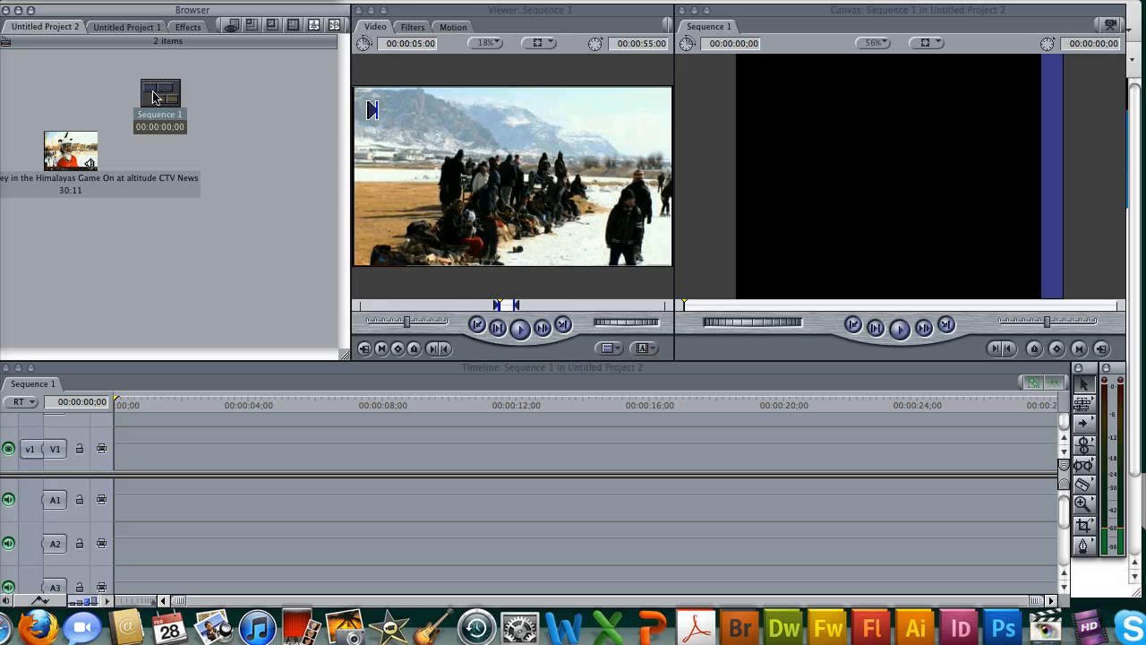
pyautogui.rightClick(160, 93)
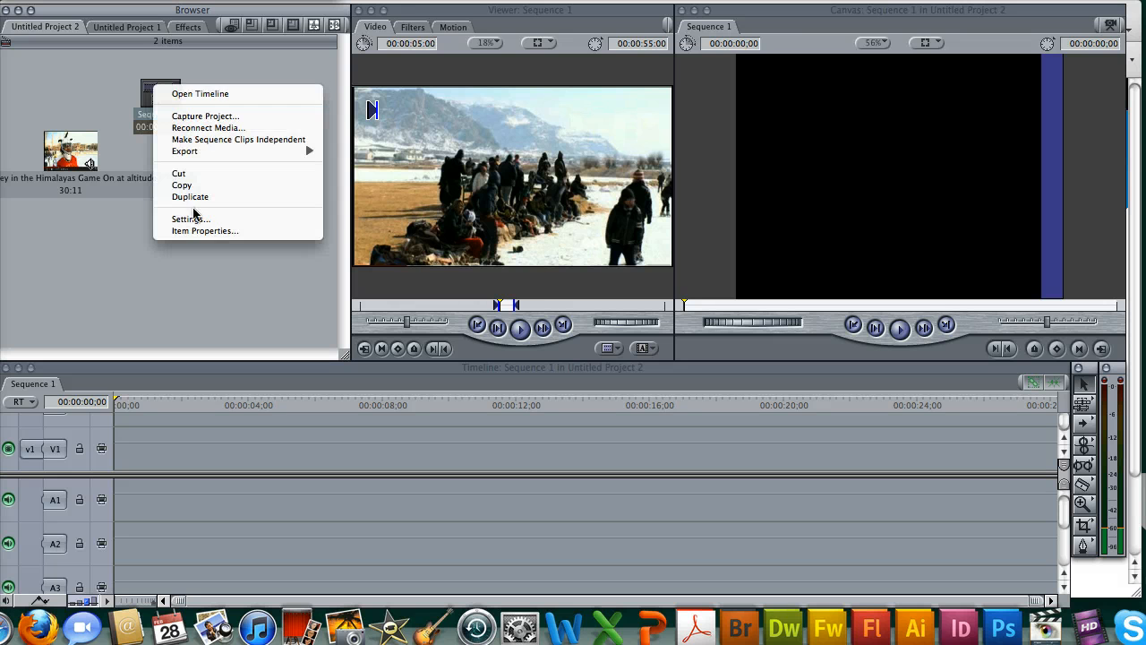
pyautogui.click(189, 218)
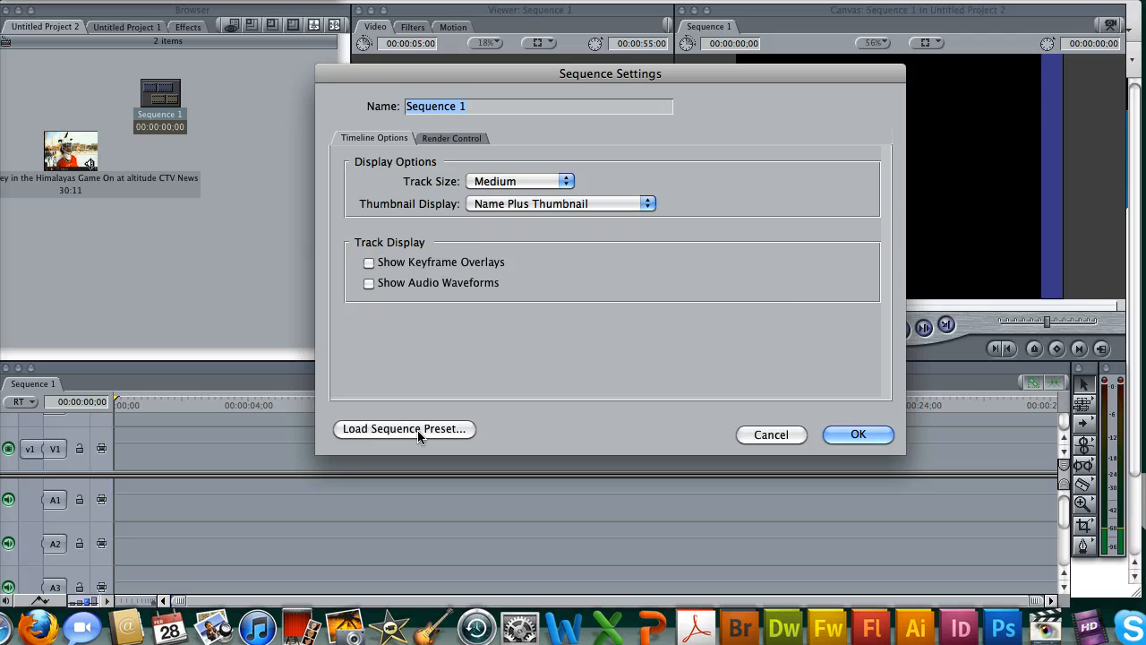
pyautogui.click(404, 430)
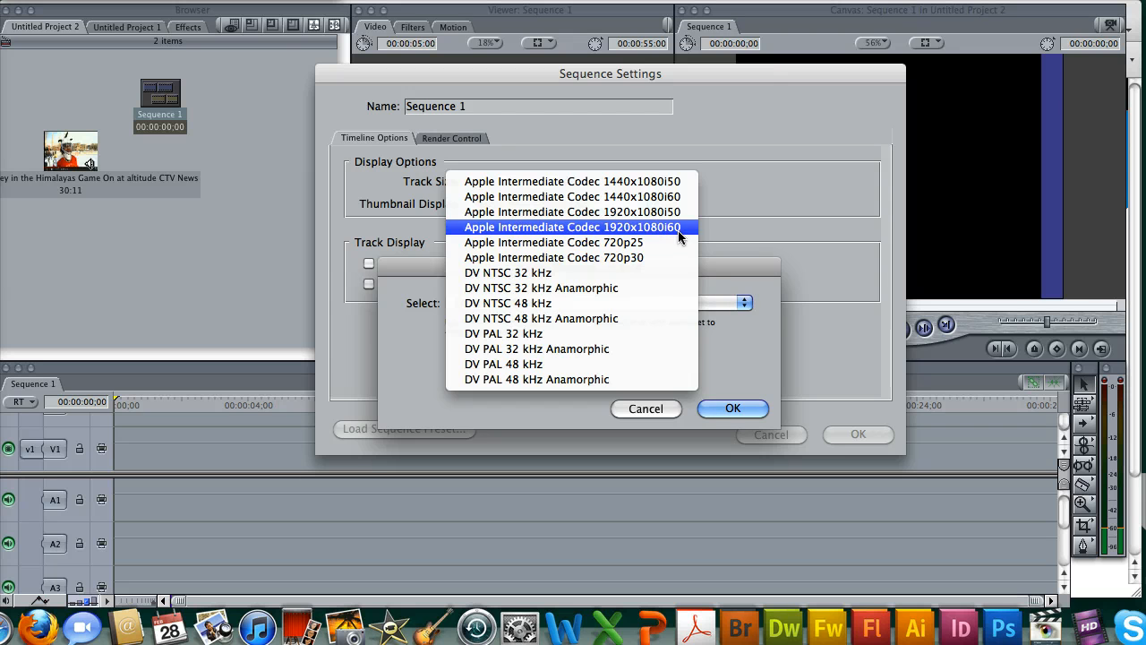
pyautogui.click(577, 226)
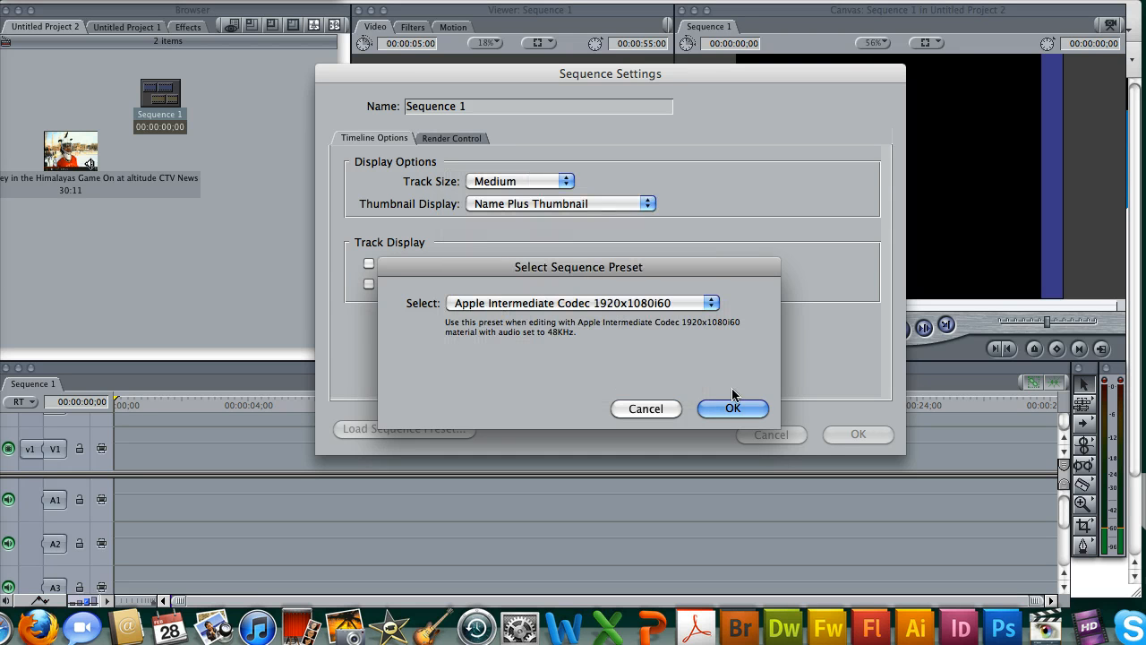
pyautogui.click(733, 408)
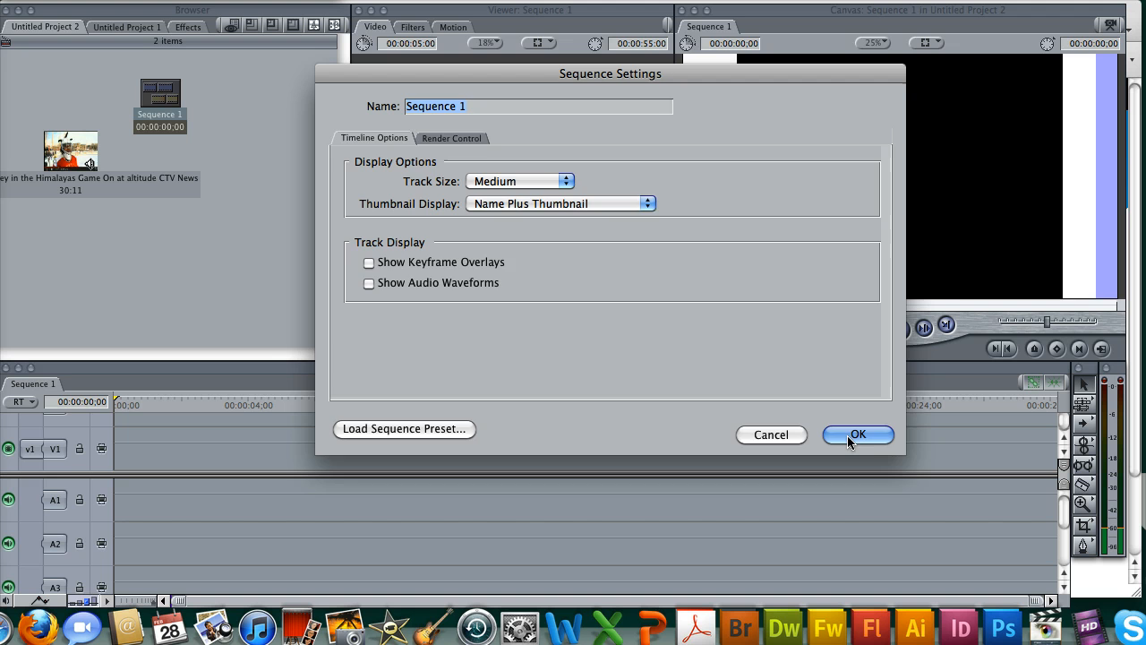
pyautogui.click(858, 436)
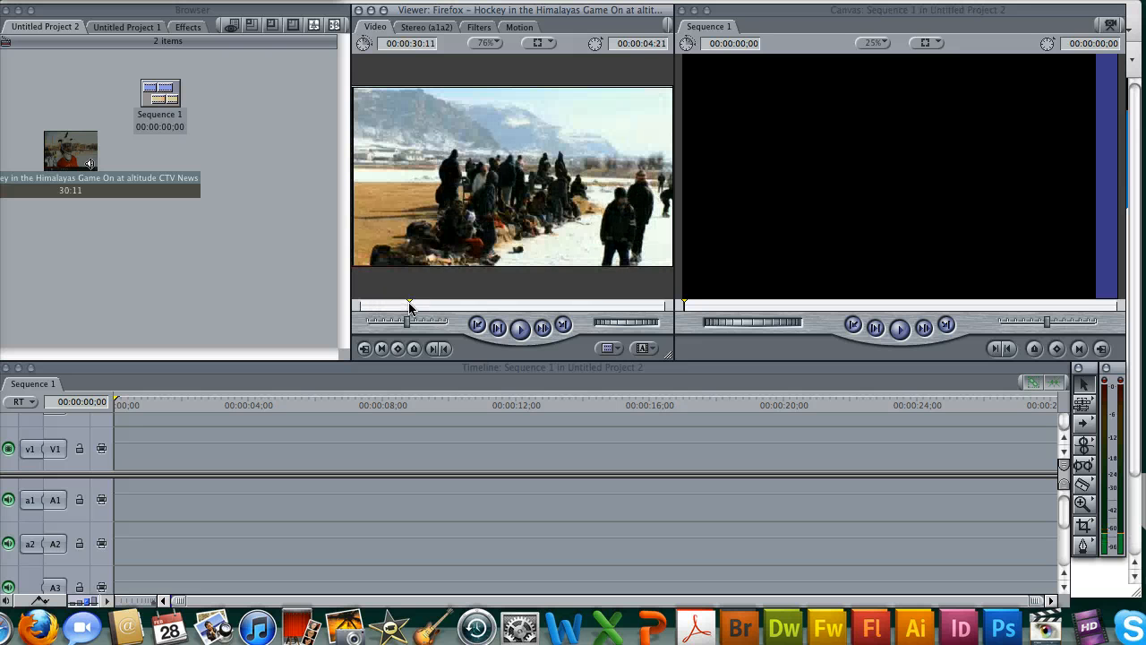
# Step: Scrub the hockey clip to choose two sections and drop them back to back on the timeline
pyautogui.moveTo(409, 305); pyautogui.dragTo(426, 305)
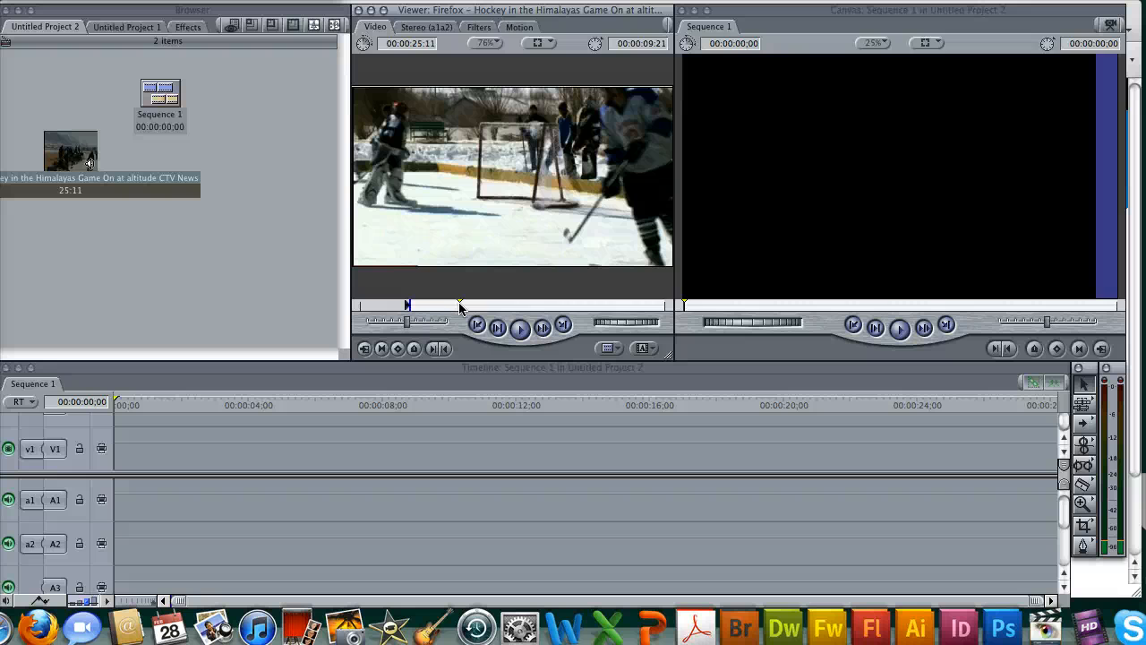
pyautogui.moveTo(70, 151); pyautogui.dragTo(308, 445)
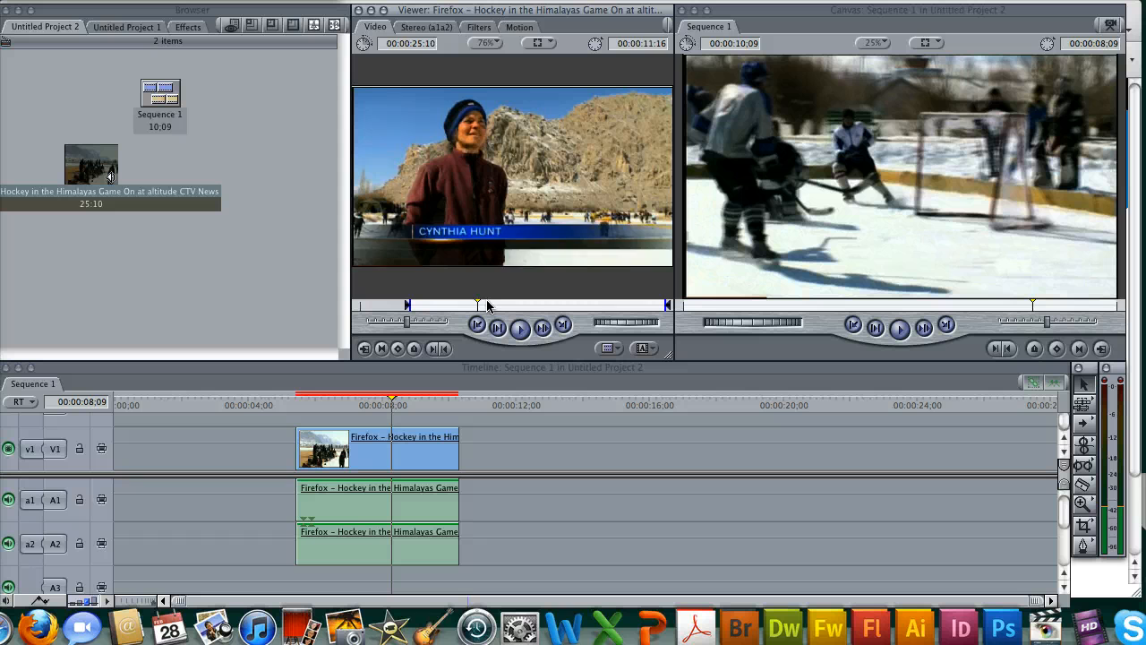
pyautogui.moveTo(480, 304); pyautogui.dragTo(512, 304)
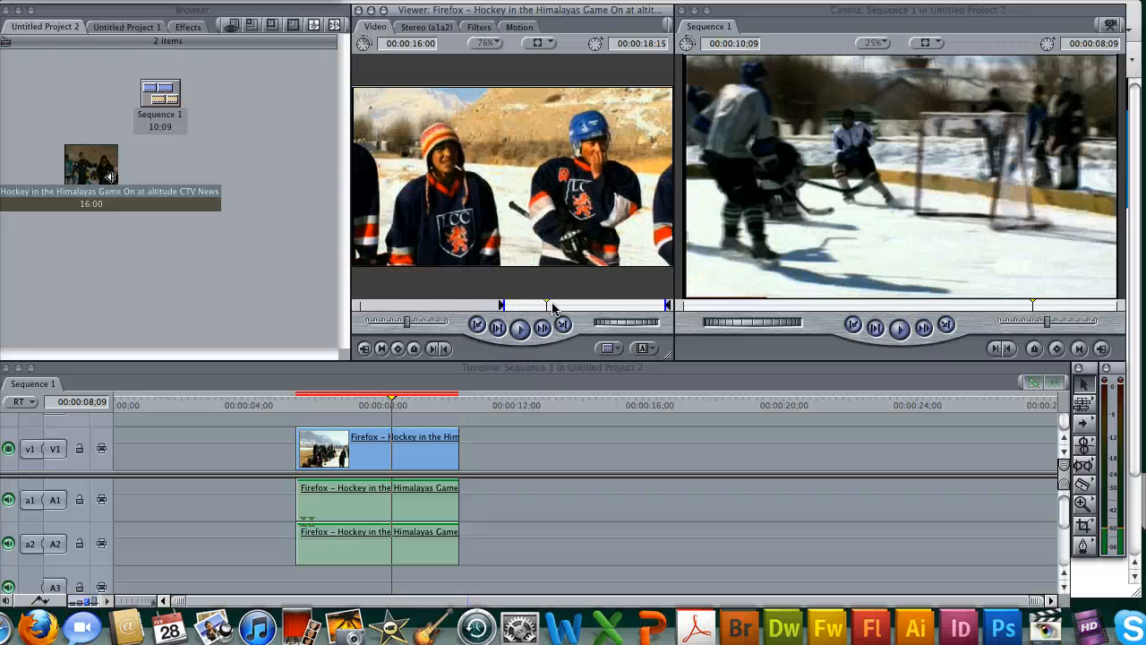
pyautogui.moveTo(546, 305); pyautogui.dragTo(616, 305)
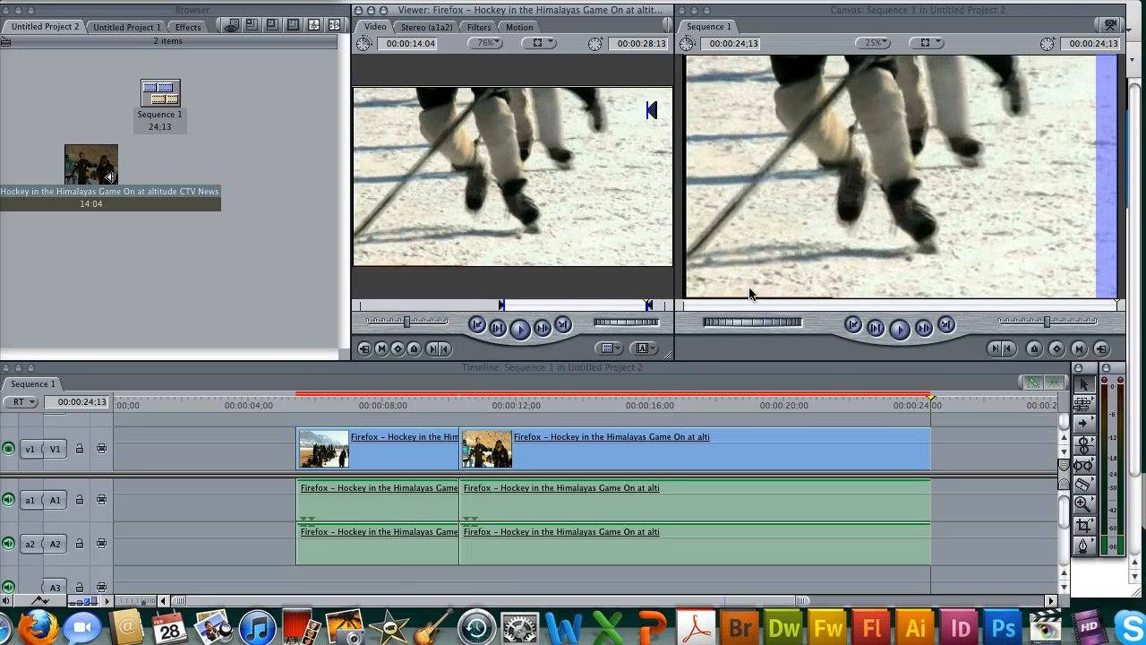
# Step: Scale the first timeline clip up in the Motion parameters so it fills the frame
pyautogui.click(378, 397)
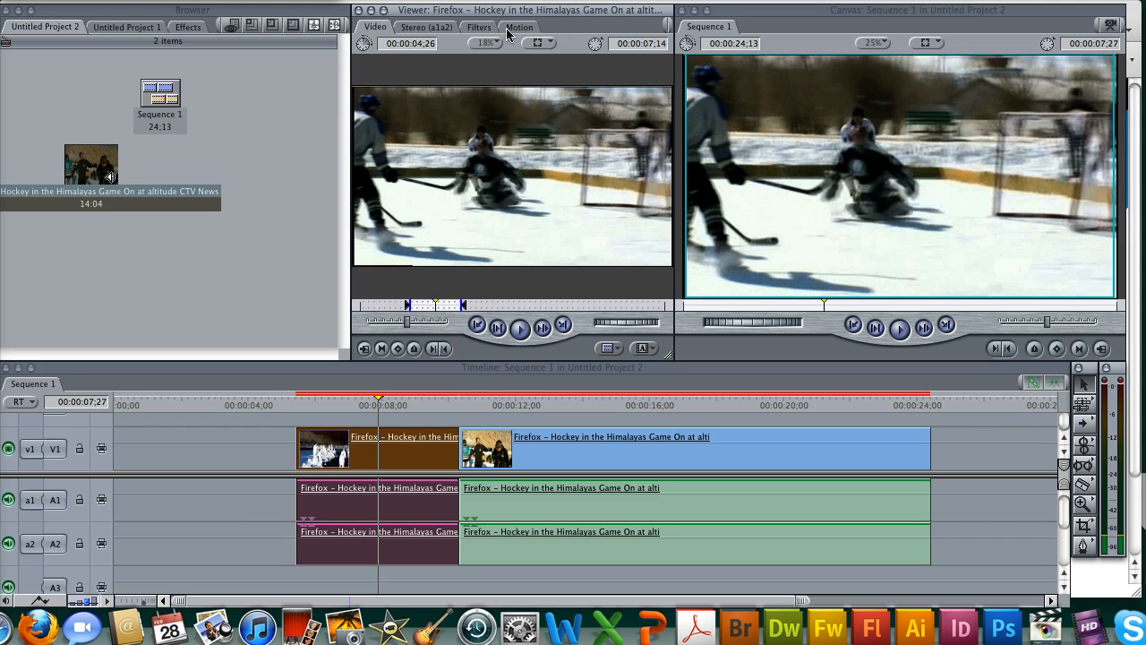
pyautogui.click(528, 26)
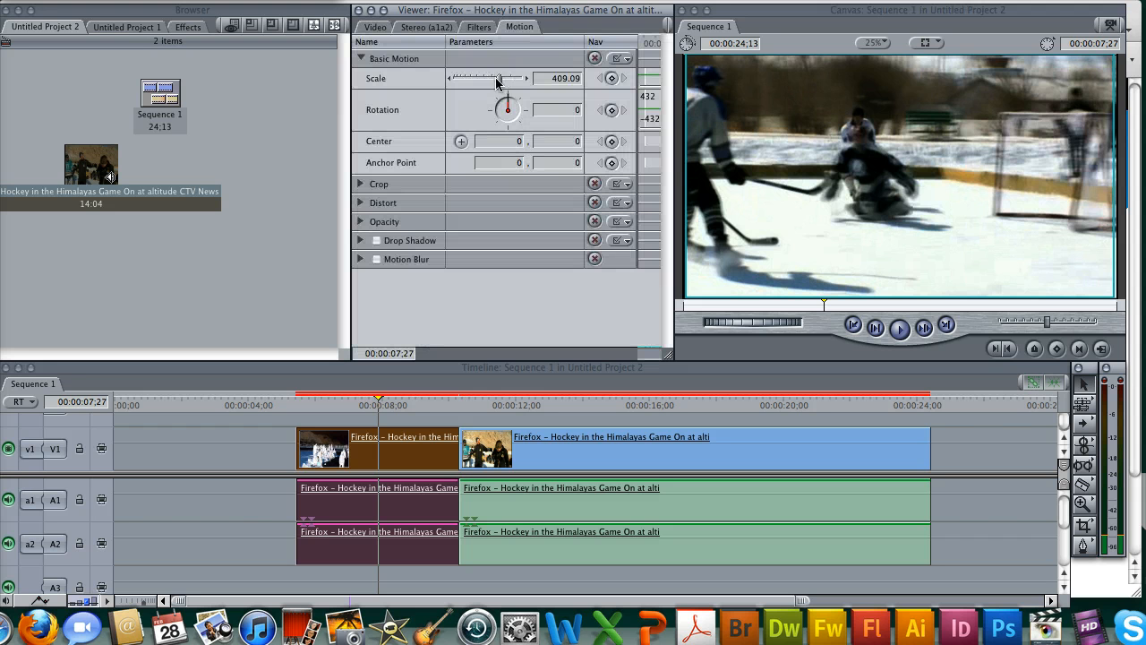
pyautogui.moveTo(498, 79); pyautogui.dragTo(491, 79)
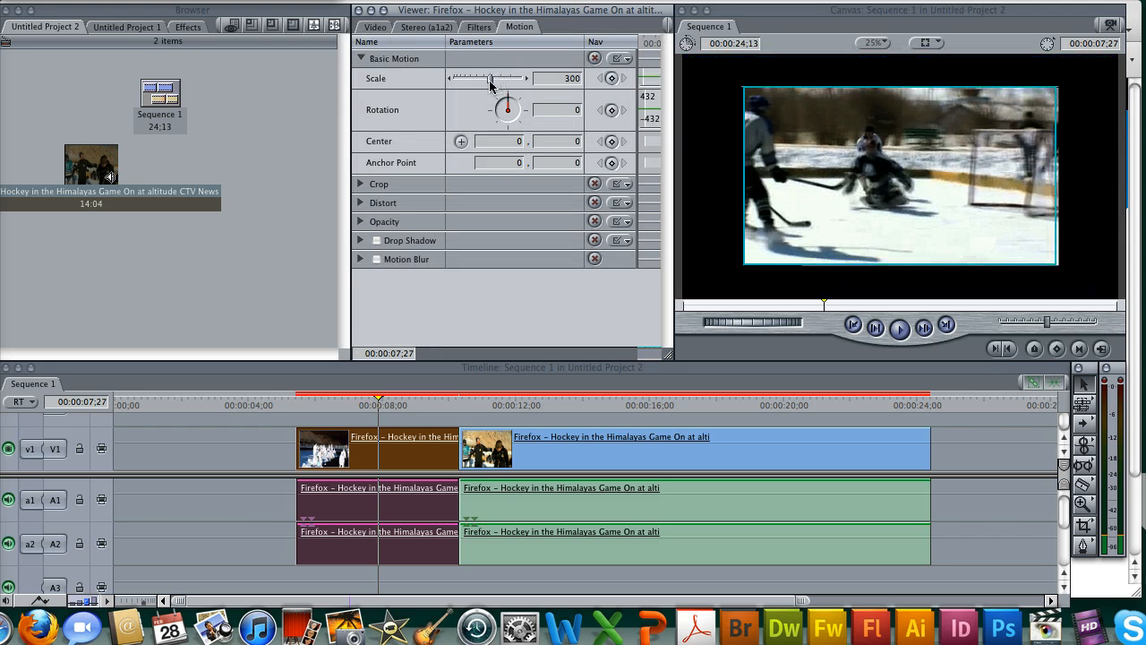
pyautogui.moveTo(491, 79); pyautogui.dragTo(502, 79)
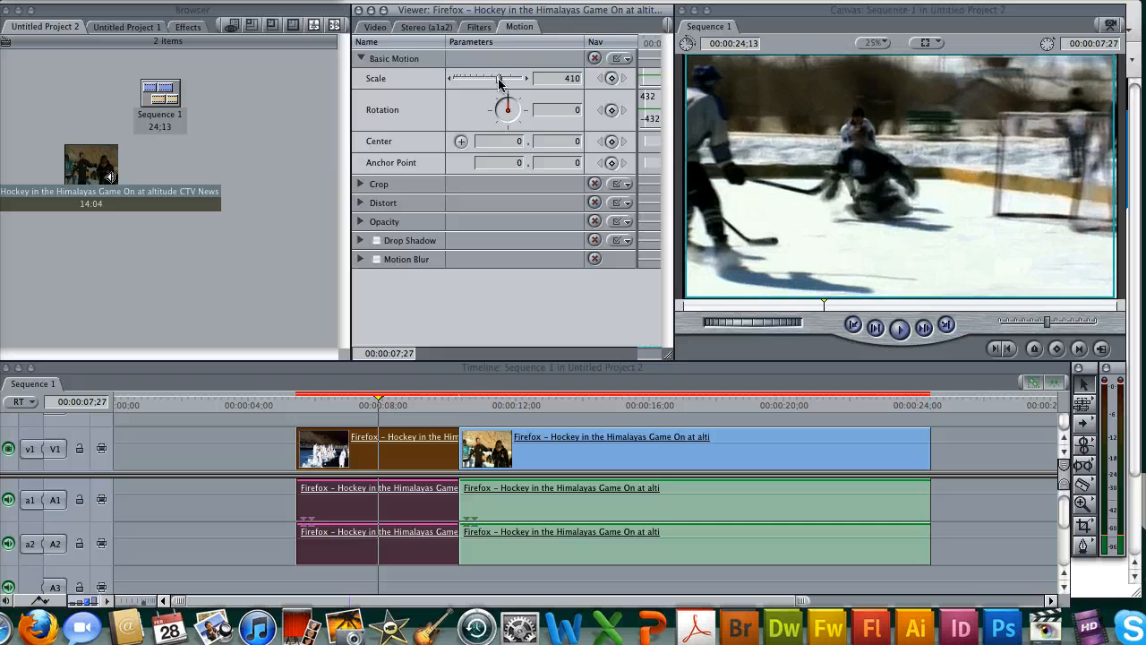
pyautogui.moveTo(487, 79); pyautogui.dragTo(502, 79)
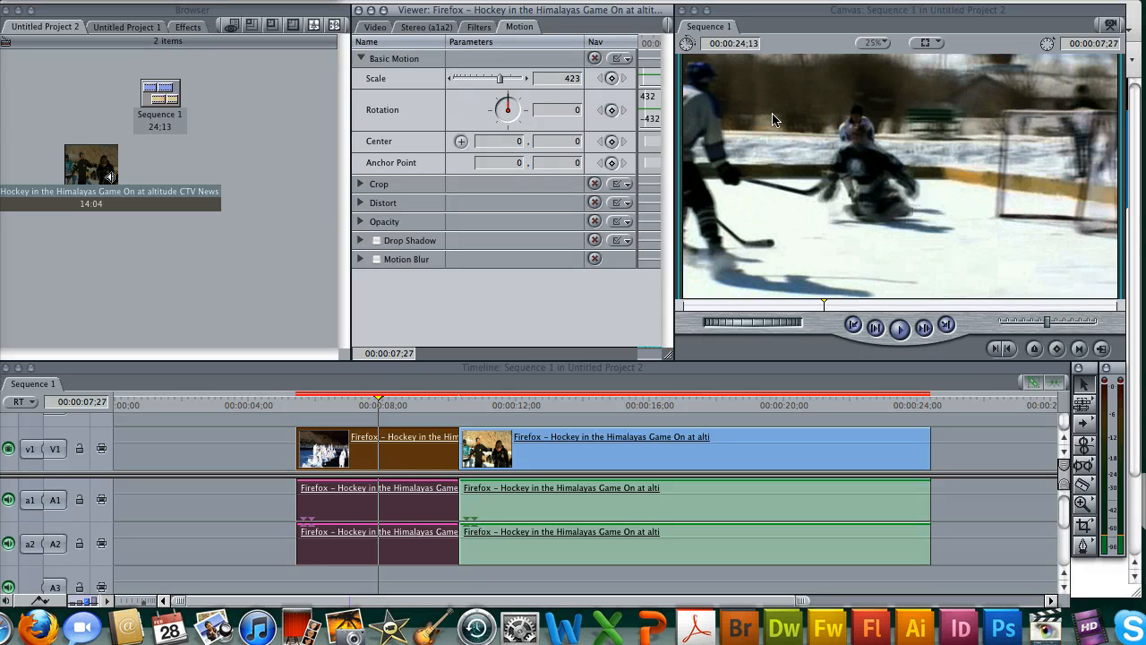
pyautogui.moveTo(527, 419)
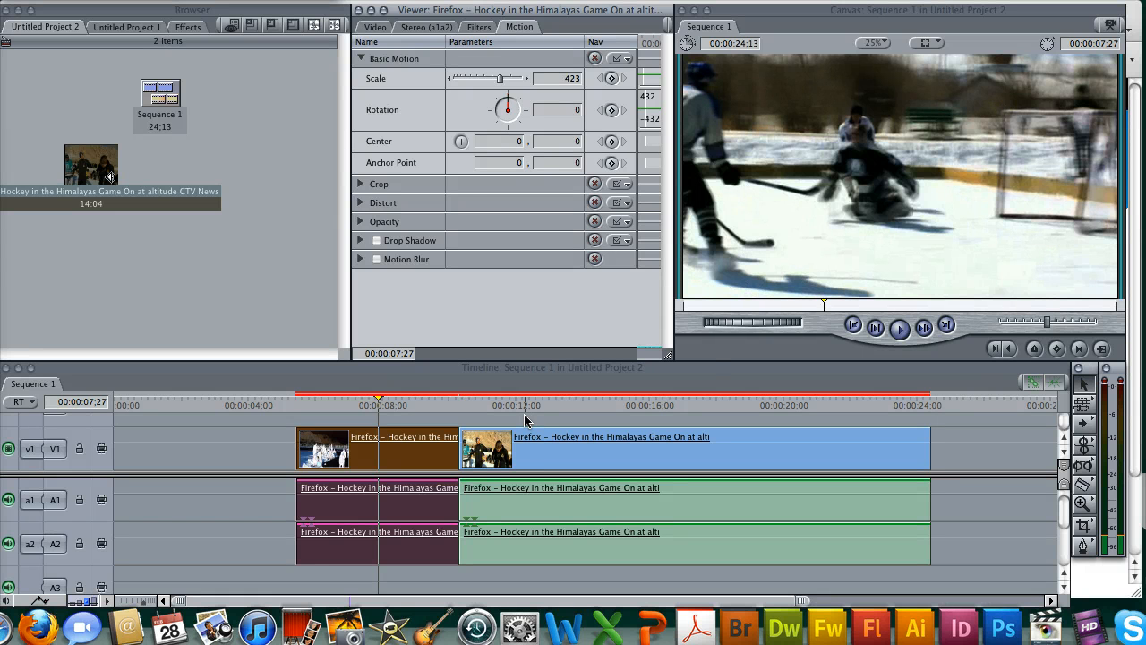
pyautogui.moveTo(892, 268)
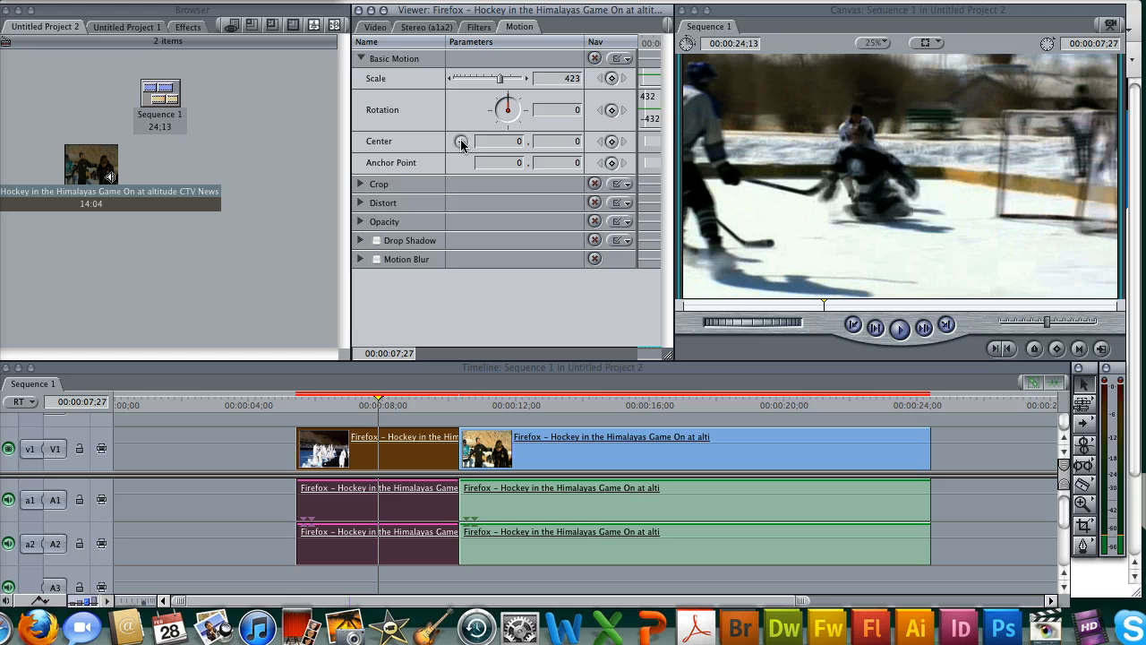
# Step: Reposition the first clip's centre and settle its scale at about 410 with the rink in view
pyautogui.click(460, 140)
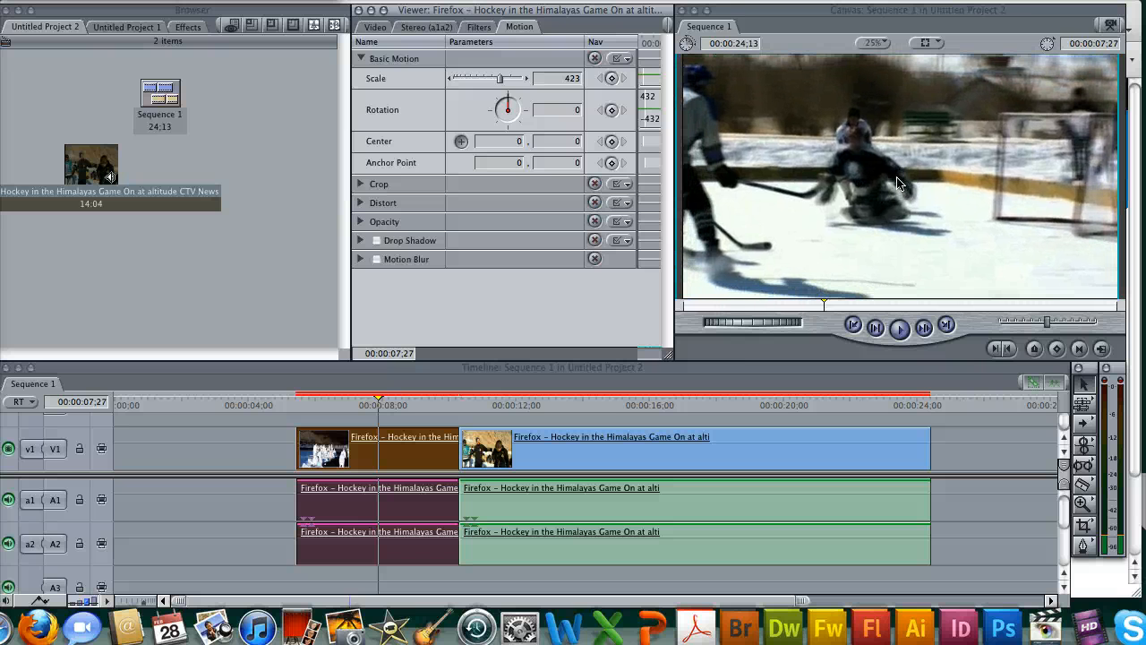
pyautogui.moveTo(498, 78); pyautogui.dragTo(511, 79)
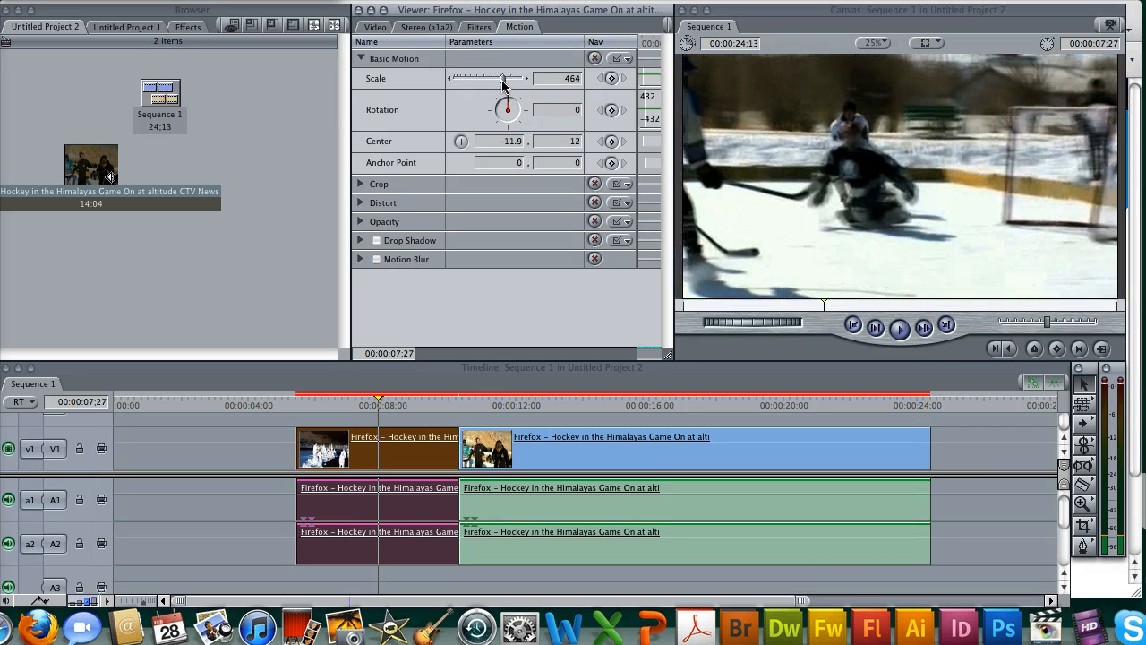
pyautogui.moveTo(509, 79); pyautogui.dragTo(529, 78)
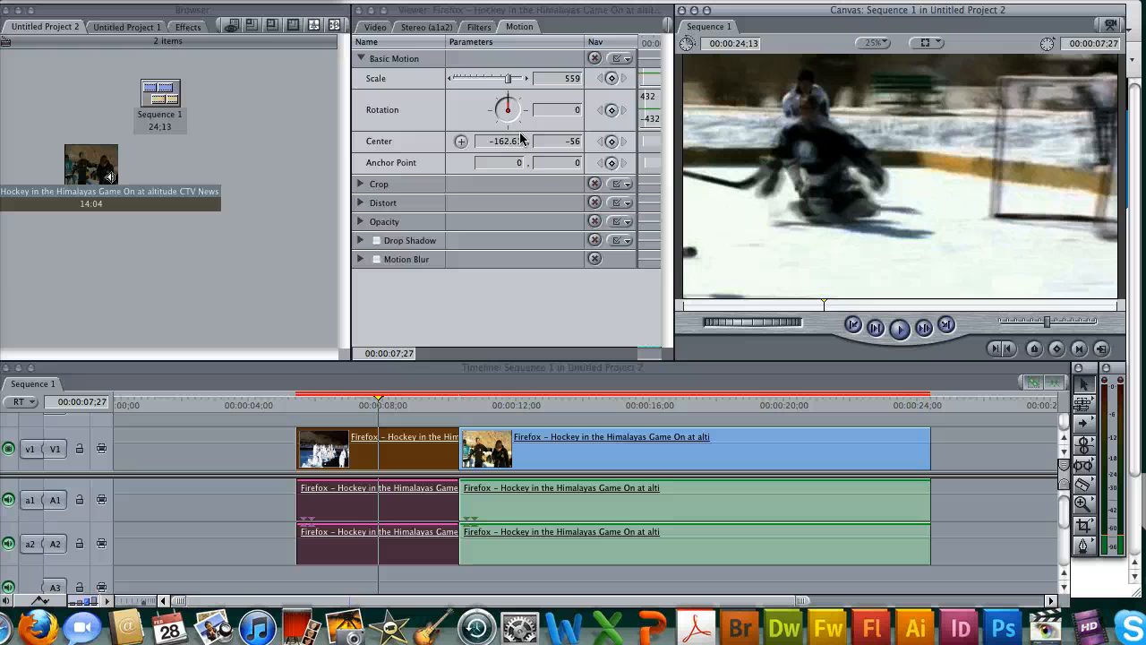
pyautogui.moveTo(511, 79); pyautogui.dragTo(509, 78)
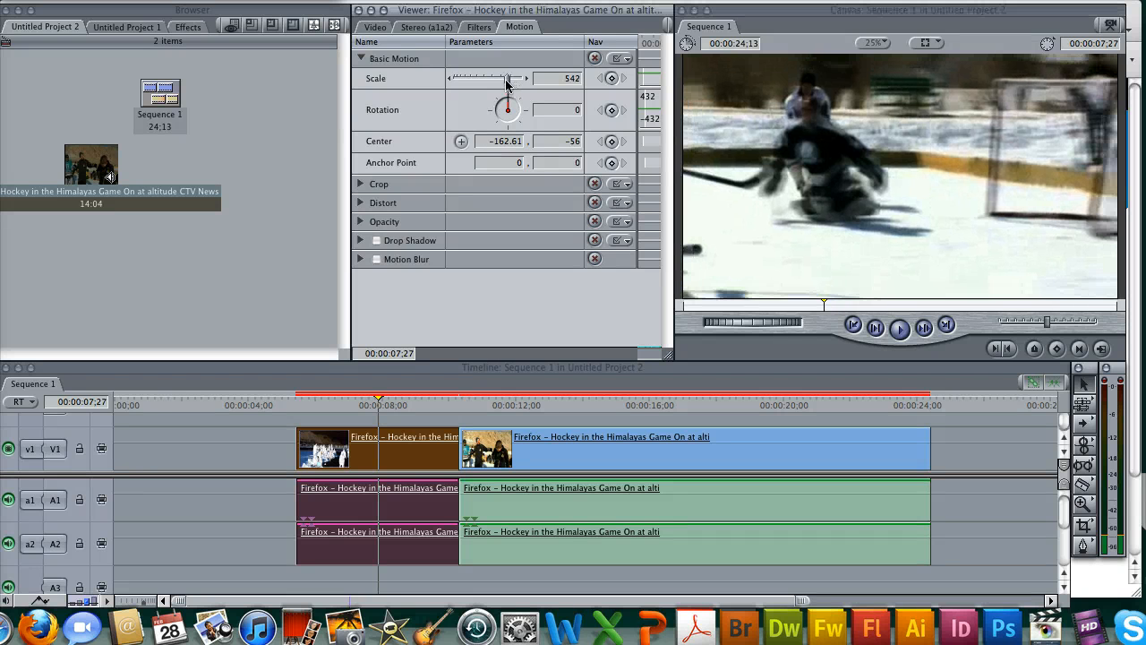
pyautogui.moveTo(509, 79); pyautogui.dragTo(488, 79)
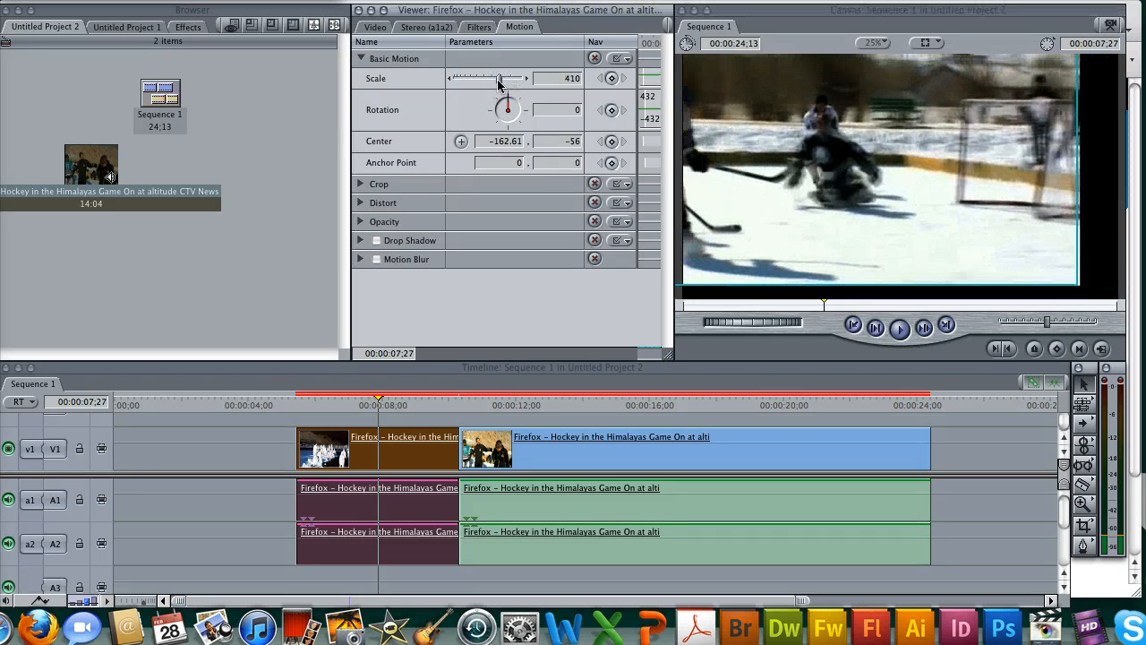
pyautogui.moveTo(502, 79); pyautogui.dragTo(495, 79)
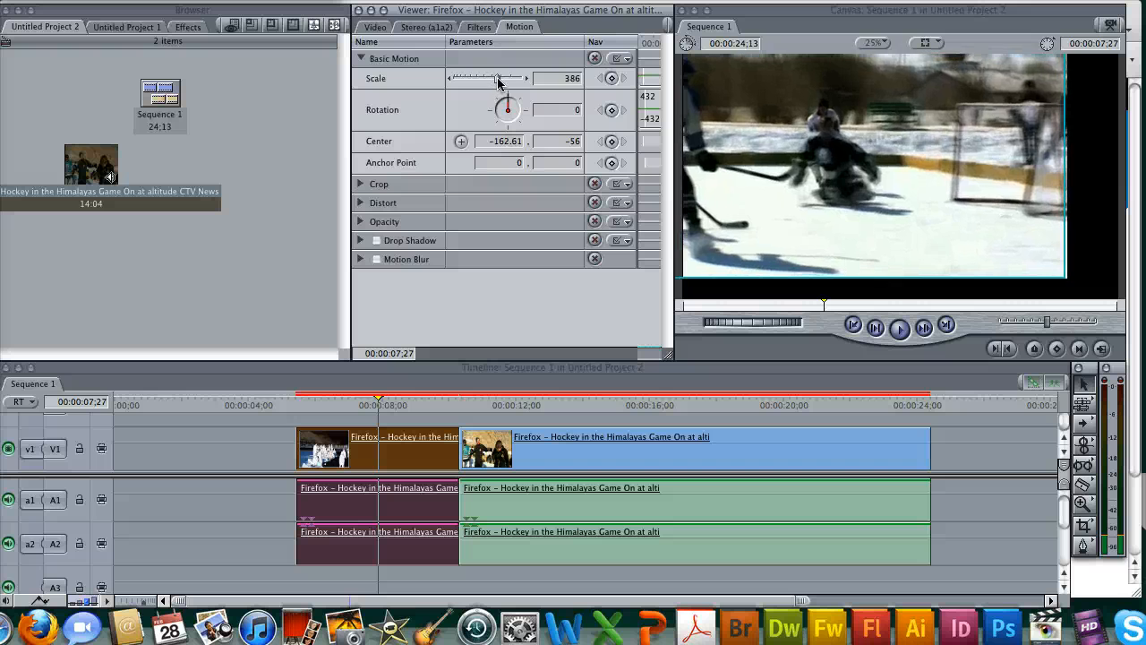
pyautogui.moveTo(498, 79); pyautogui.dragTo(511, 79)
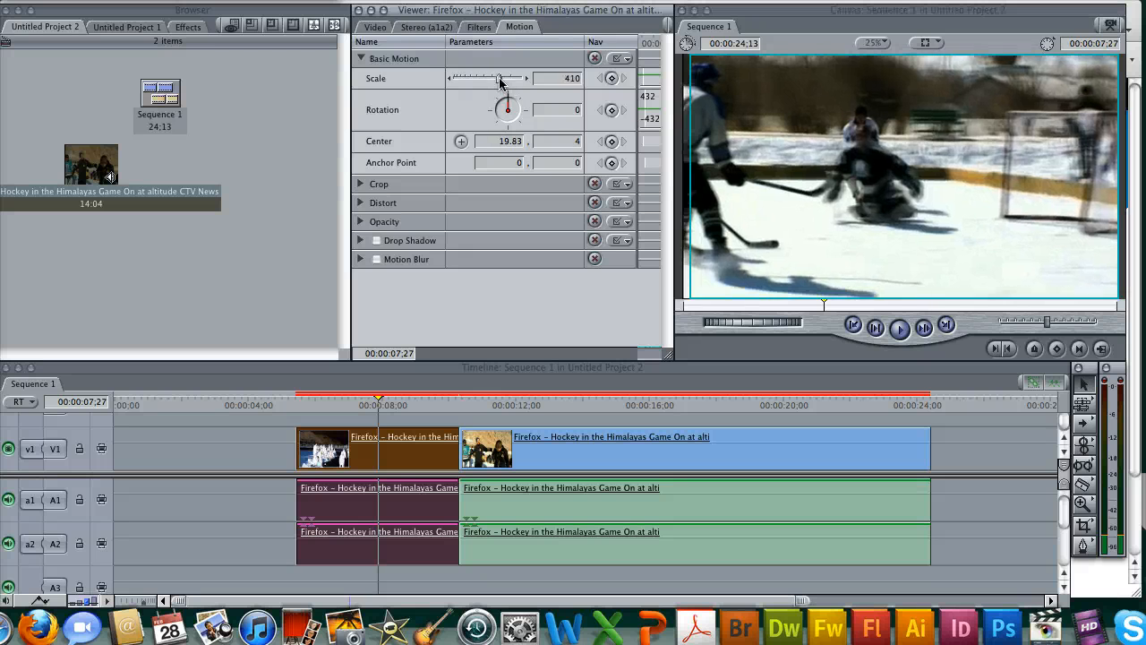
pyautogui.moveTo(491, 78); pyautogui.dragTo(501, 79)
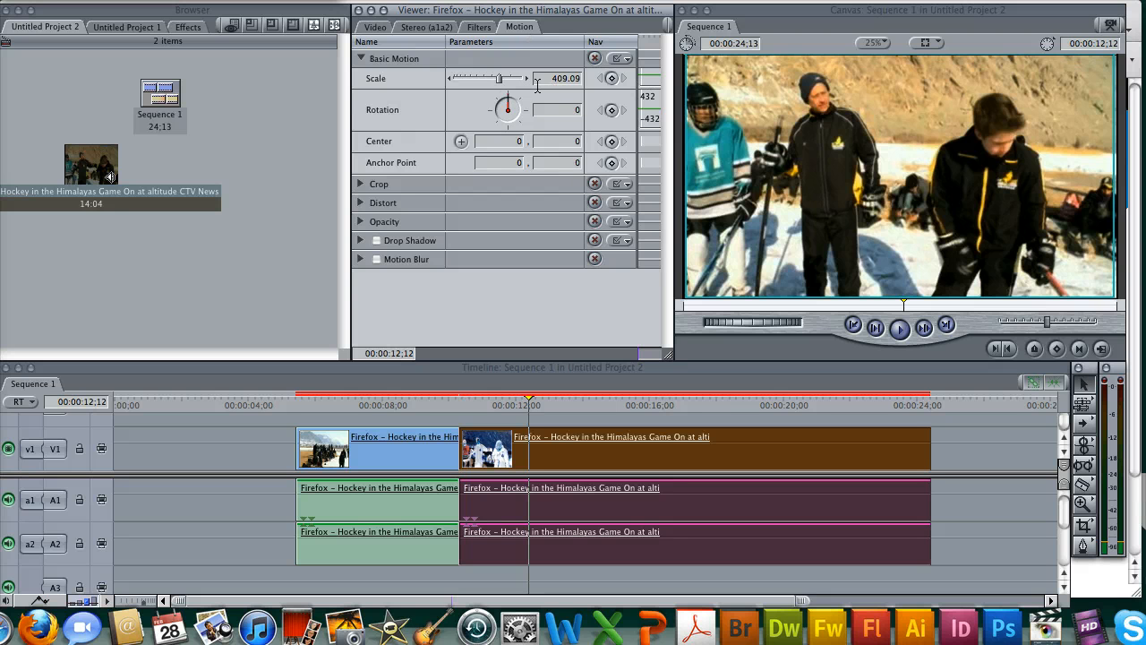
pyautogui.moveTo(706, 169)
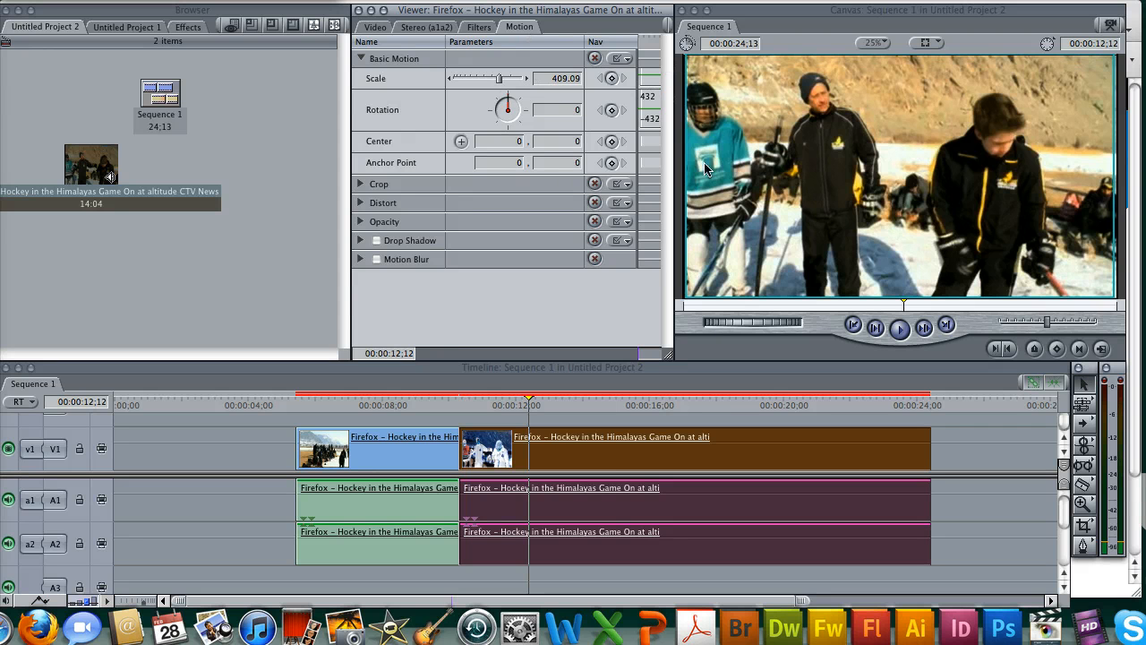
# Step: Set the second hockey clip's Motion scale to 423, then return to the first clip
pyautogui.click(374, 27)
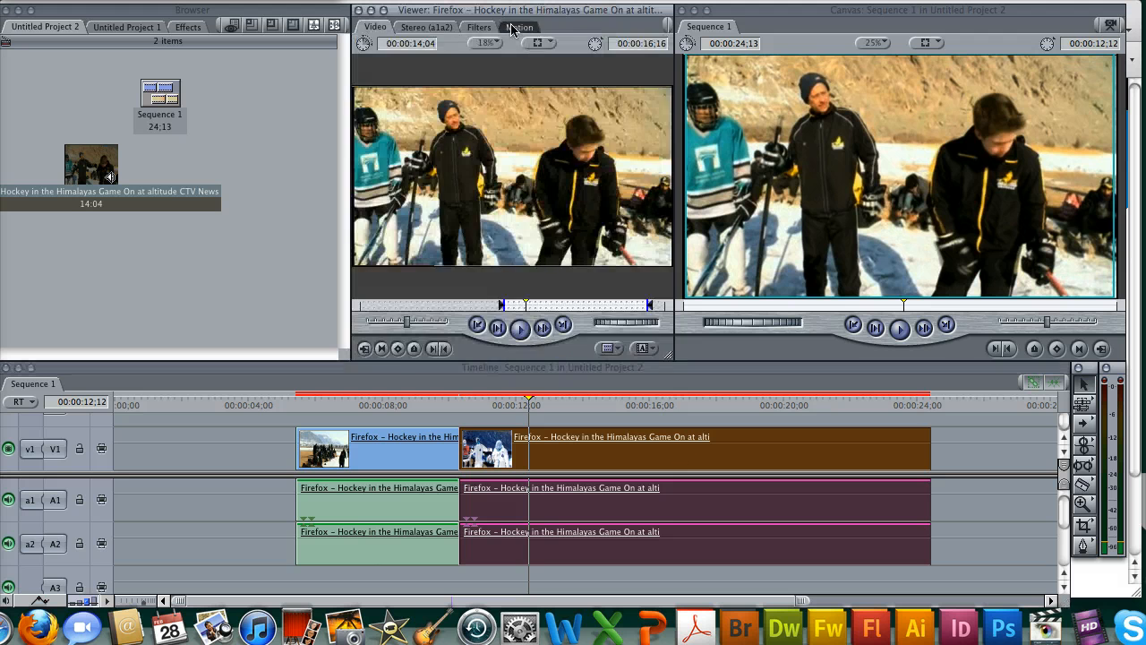
pyautogui.click(534, 27)
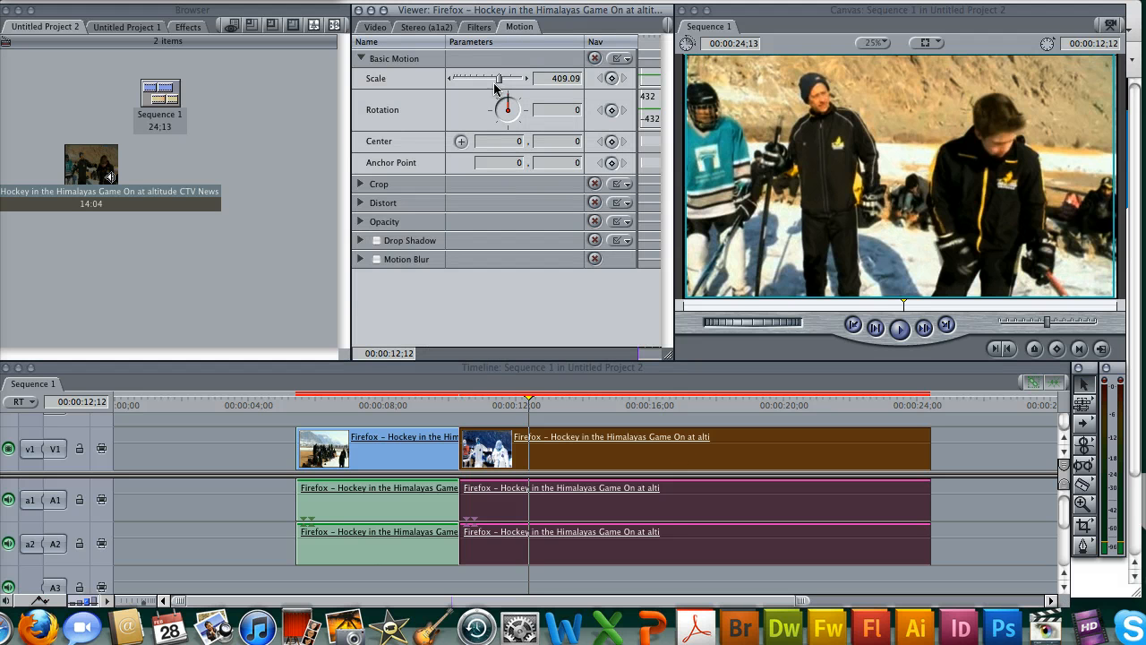
pyautogui.moveTo(498, 78); pyautogui.dragTo(501, 79)
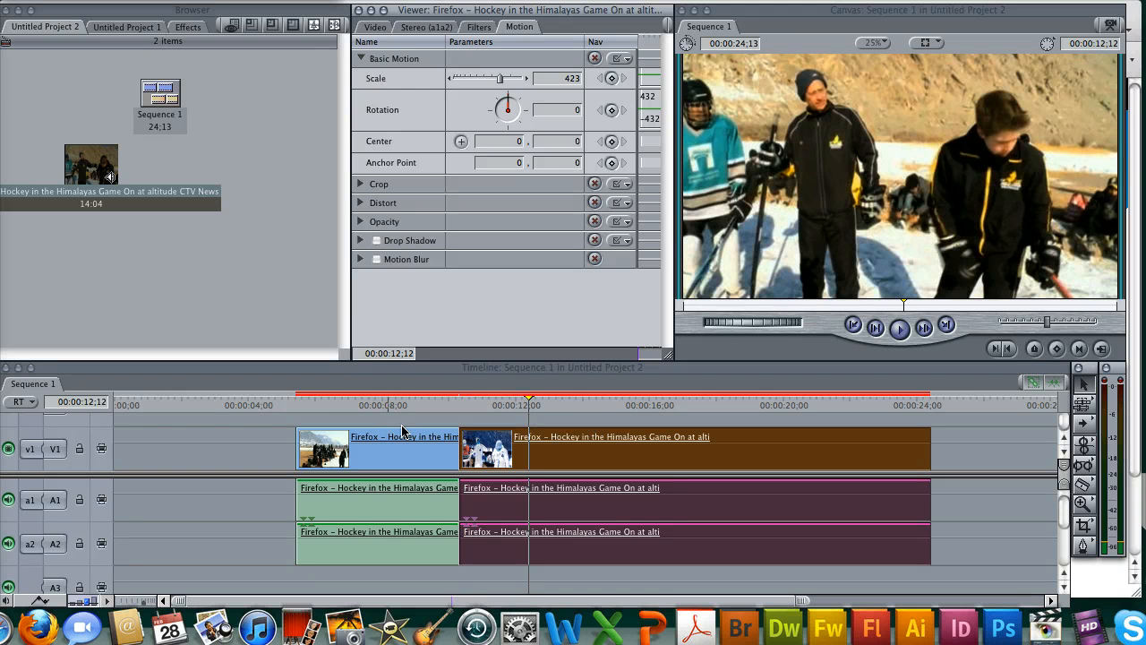
pyautogui.click(297, 405)
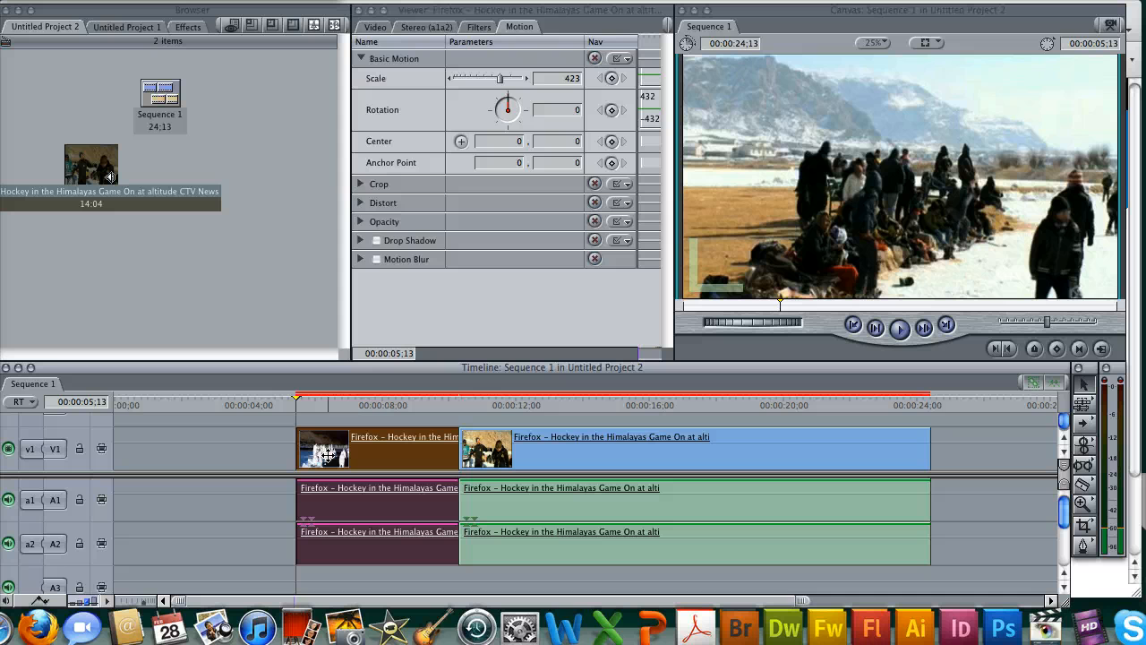
pyautogui.moveTo(321, 408)
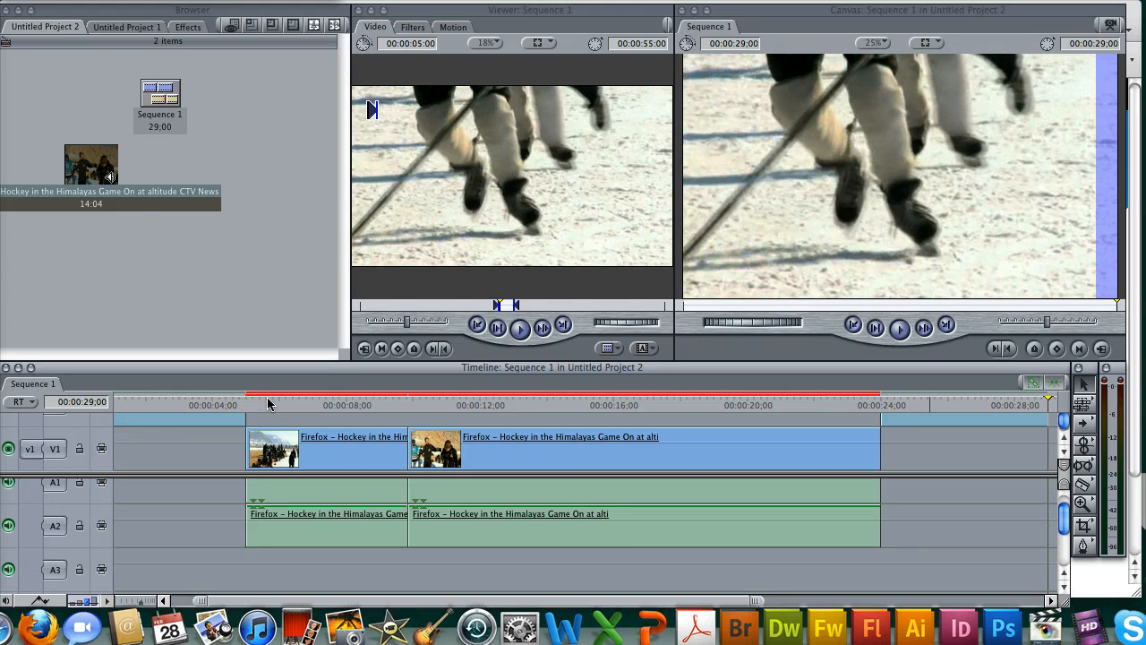
# Step: Check the padded 29:00 sequence by jumping the playhead to the middle and the clips' end
pyautogui.click(605, 398)
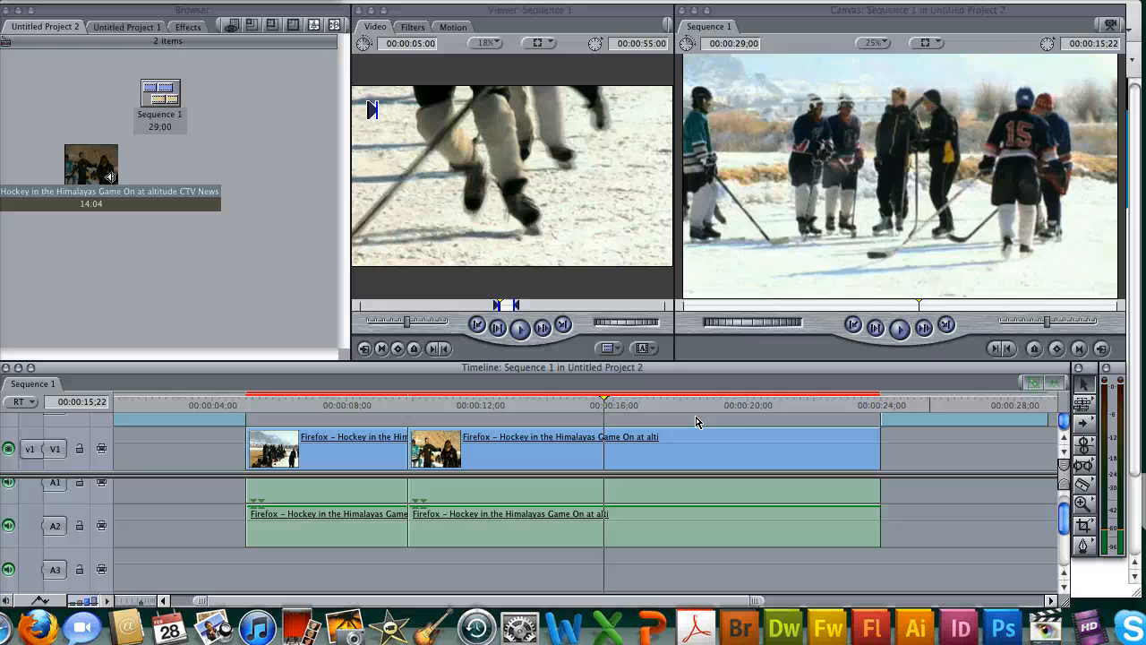
pyautogui.click(877, 405)
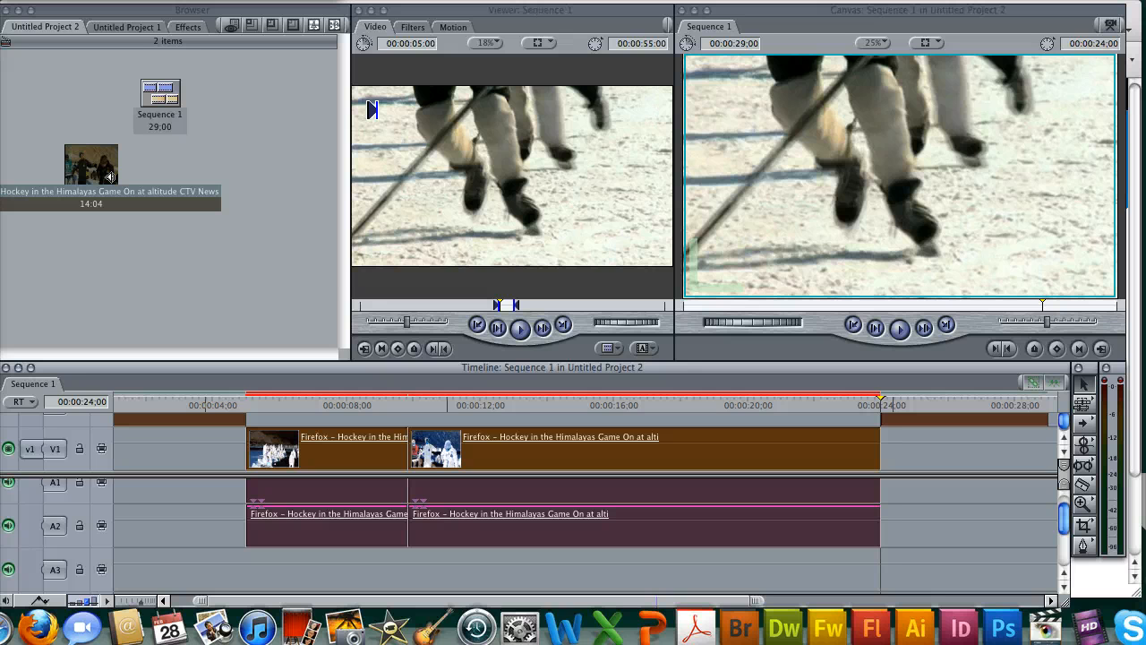
pyautogui.moveTo(330, 265)
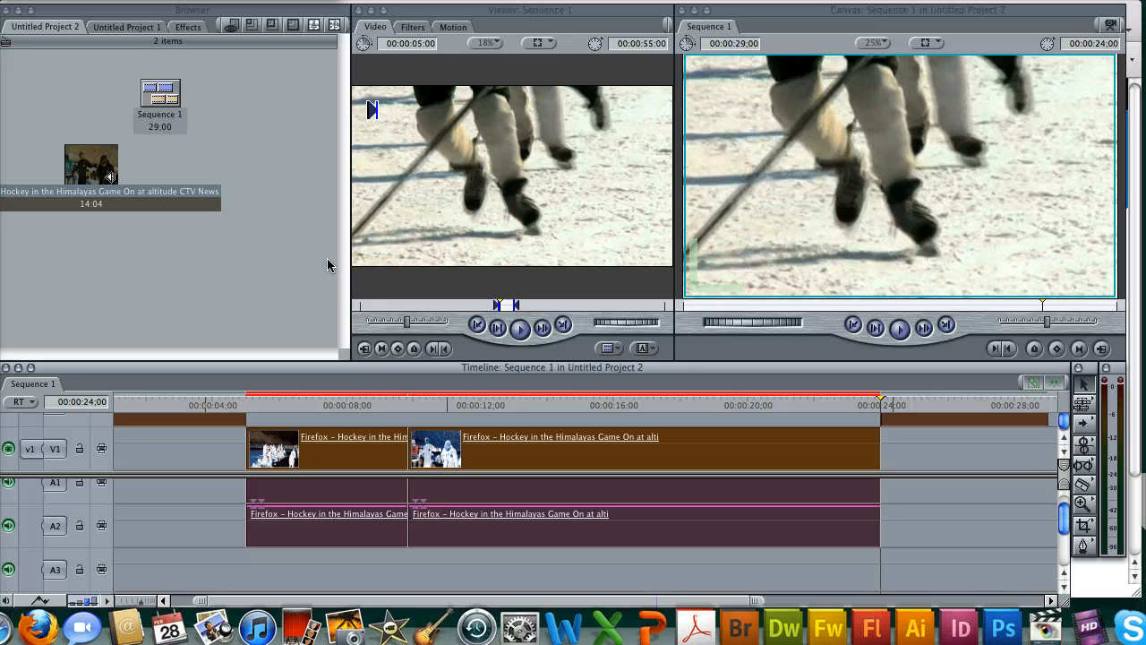